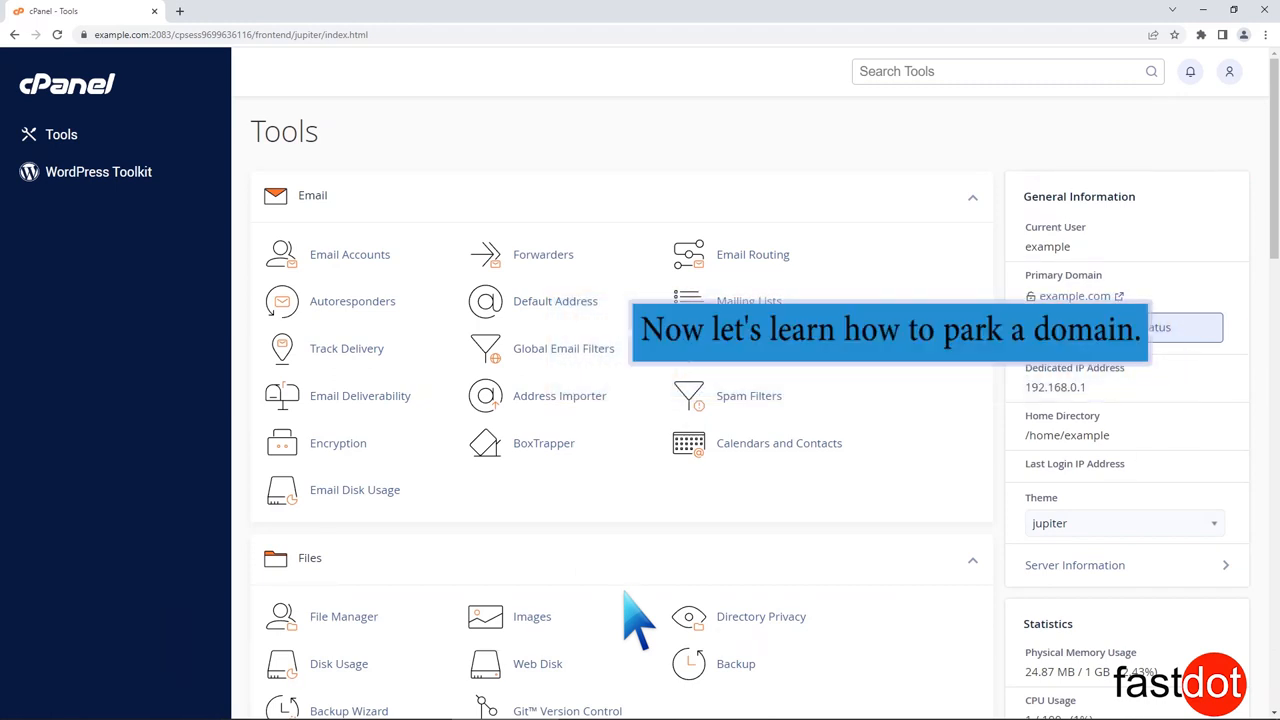
Navigate to the Domains section of Tools and open the Aliases page
scroll(down, 3)
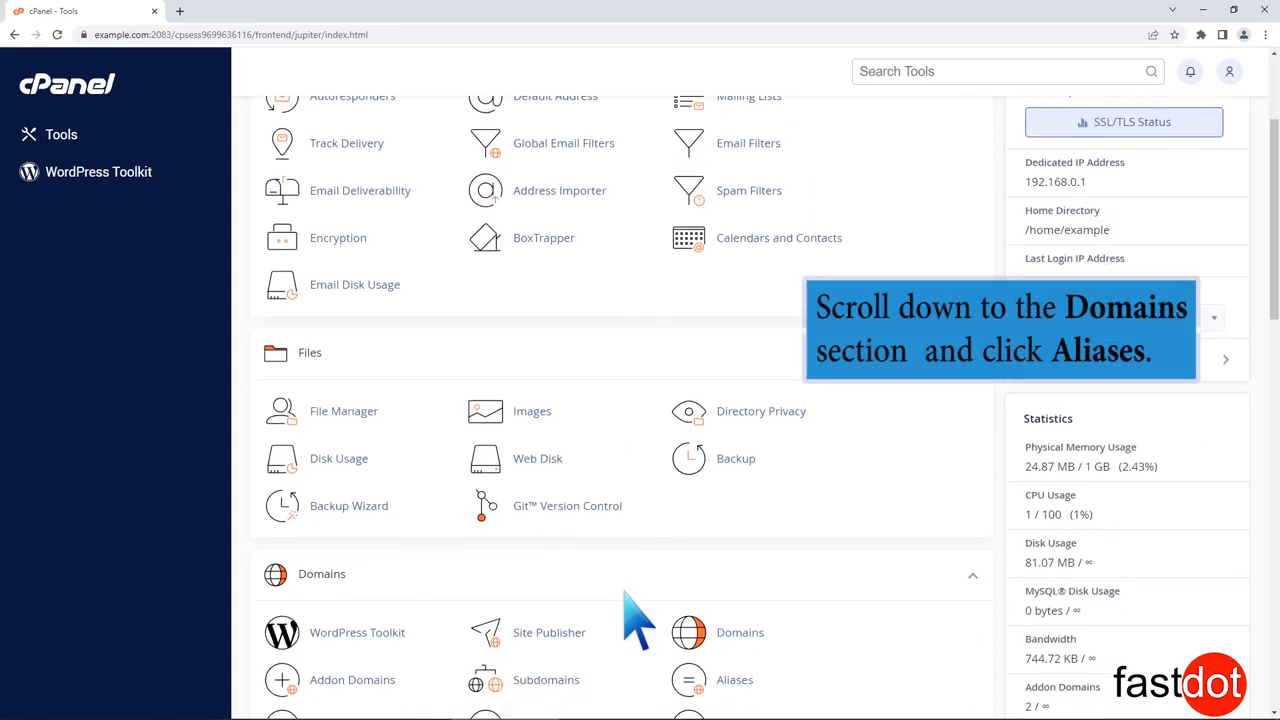
scroll(down, 3)
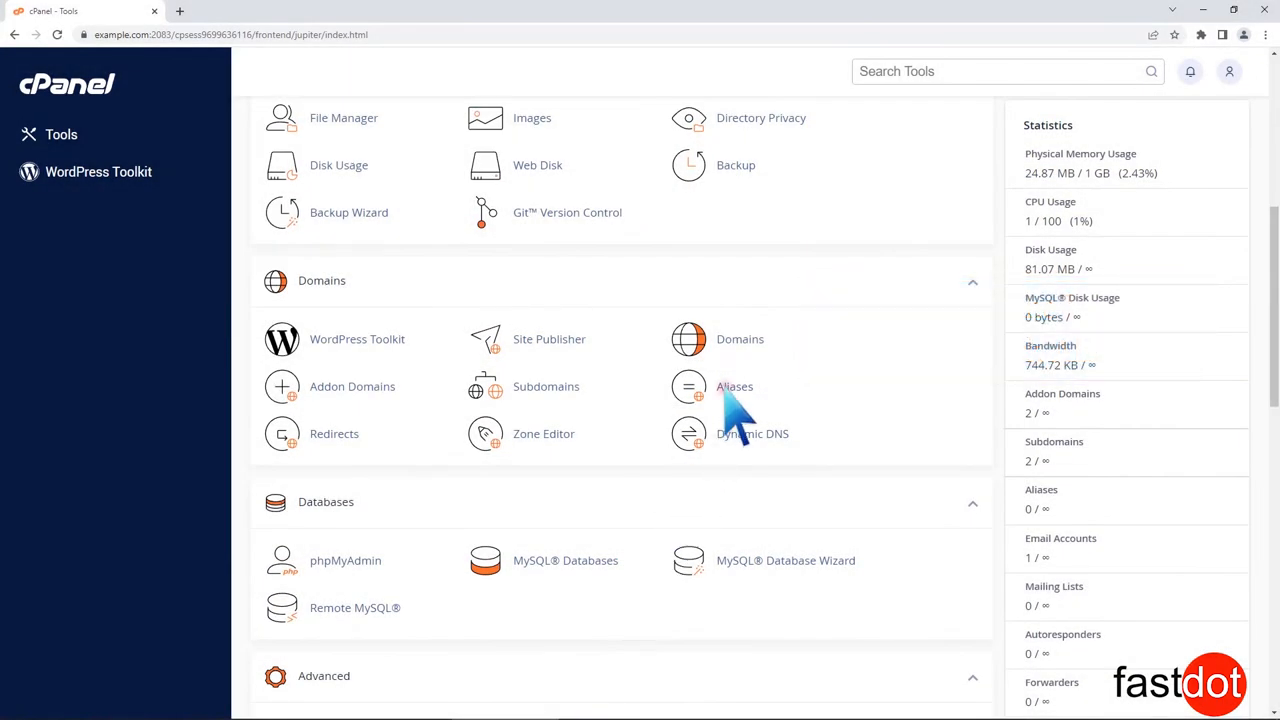
click(736, 386)
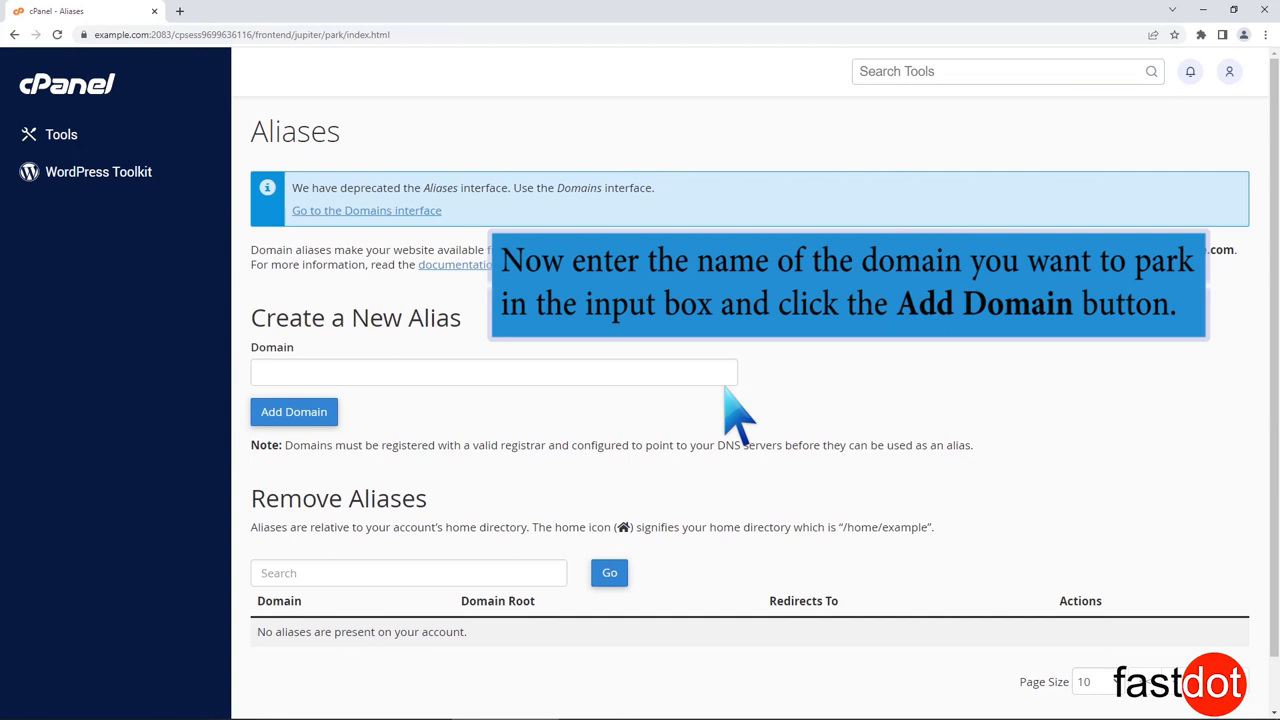
Create a new alias for the domain example4.com
text(e)
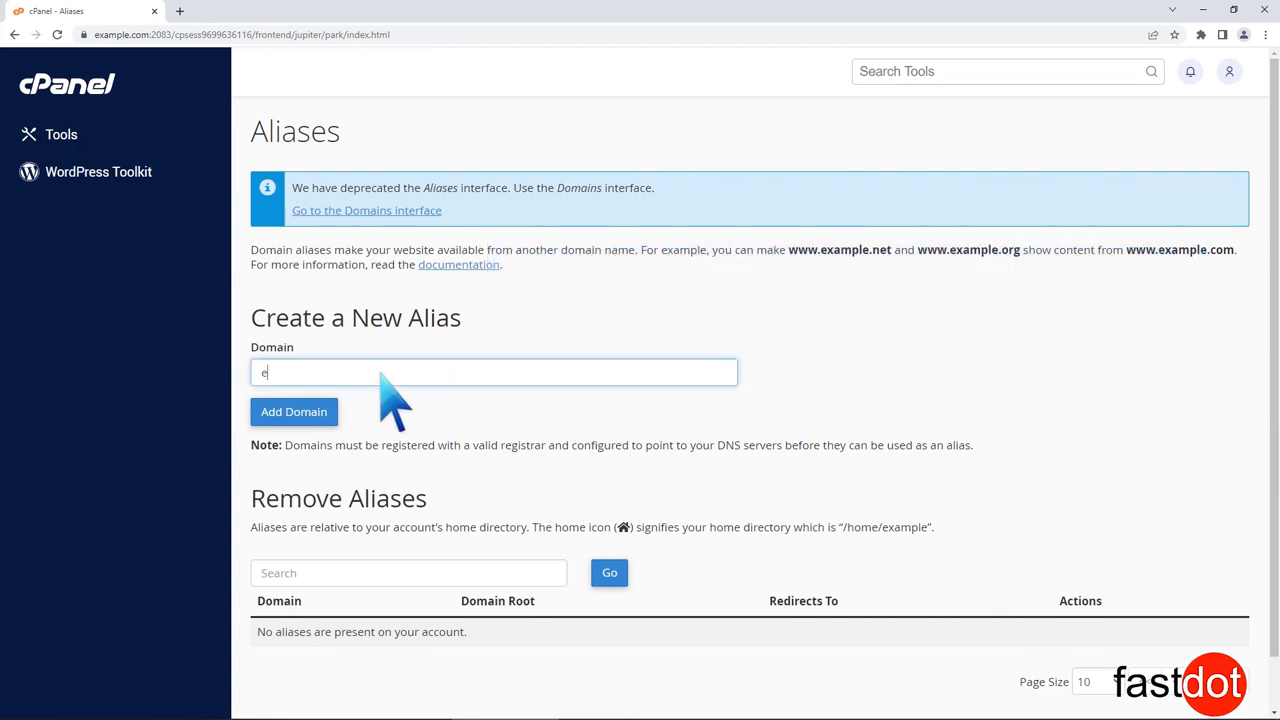
text(example4.com)
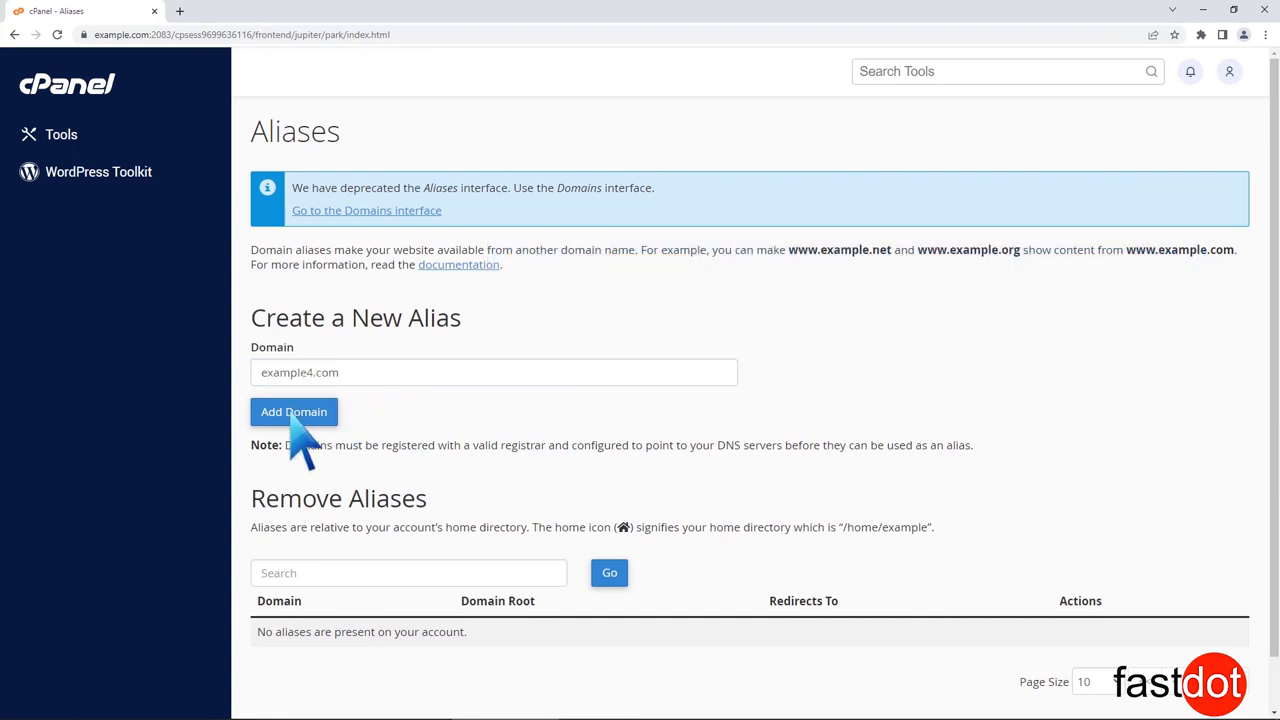
click(294, 412)
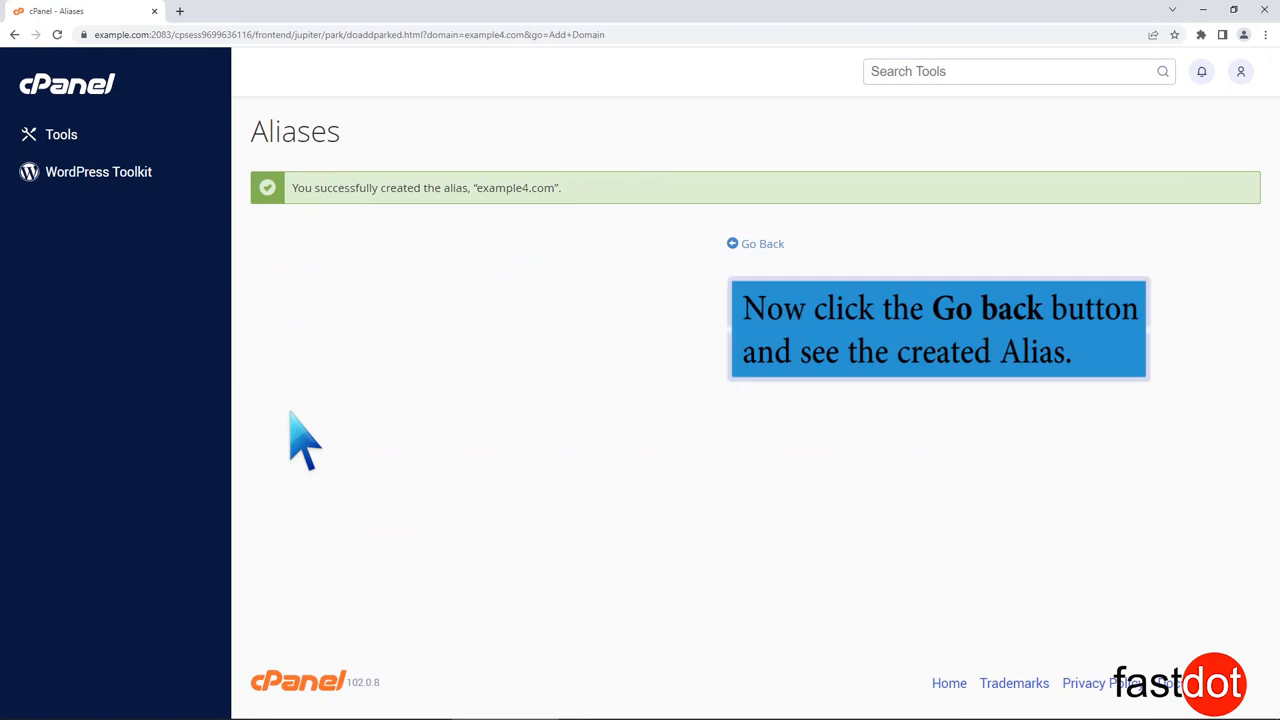
mouse_move(564, 344)
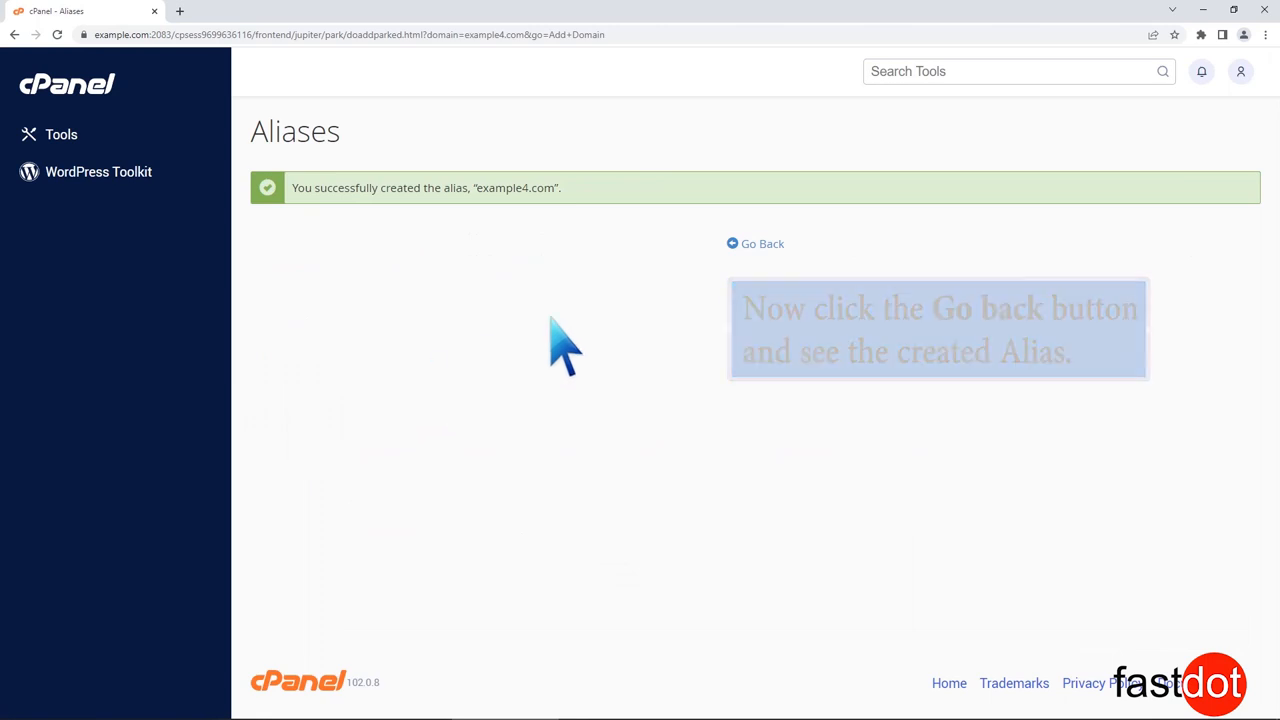
Return to the Aliases list, where example4.com now appears with root /public_html
click(762, 244)
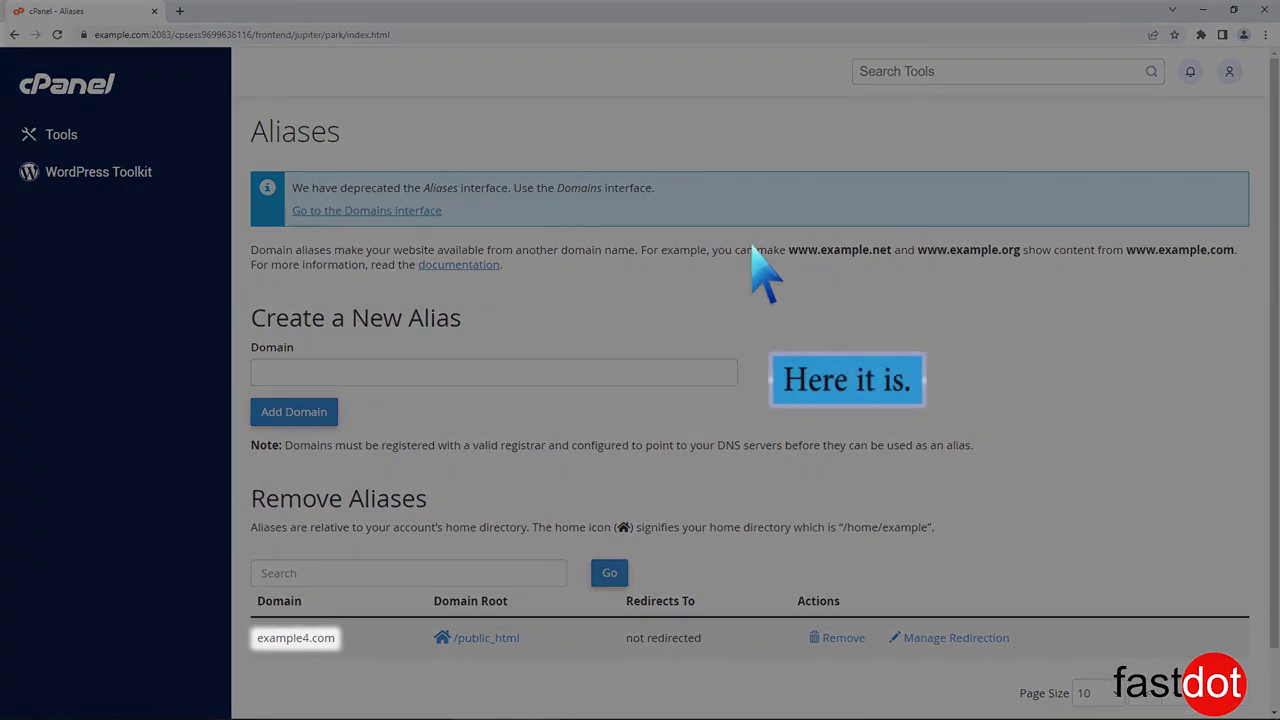